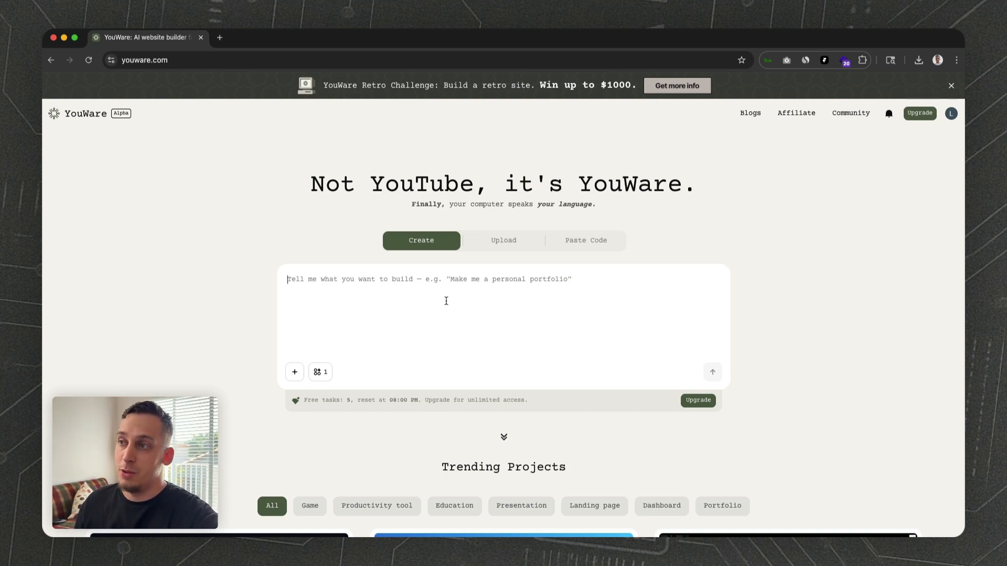
# Show the MCP tool list, with Figma connected and Notion, GitHub, YouTube available.
pyautogui.click(320, 372)
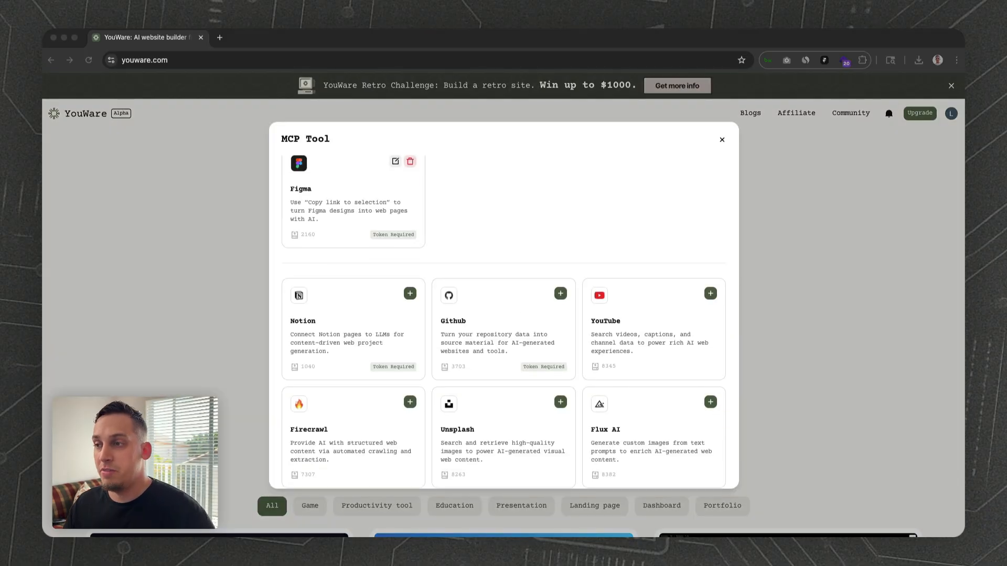
pyautogui.moveTo(673, 312)
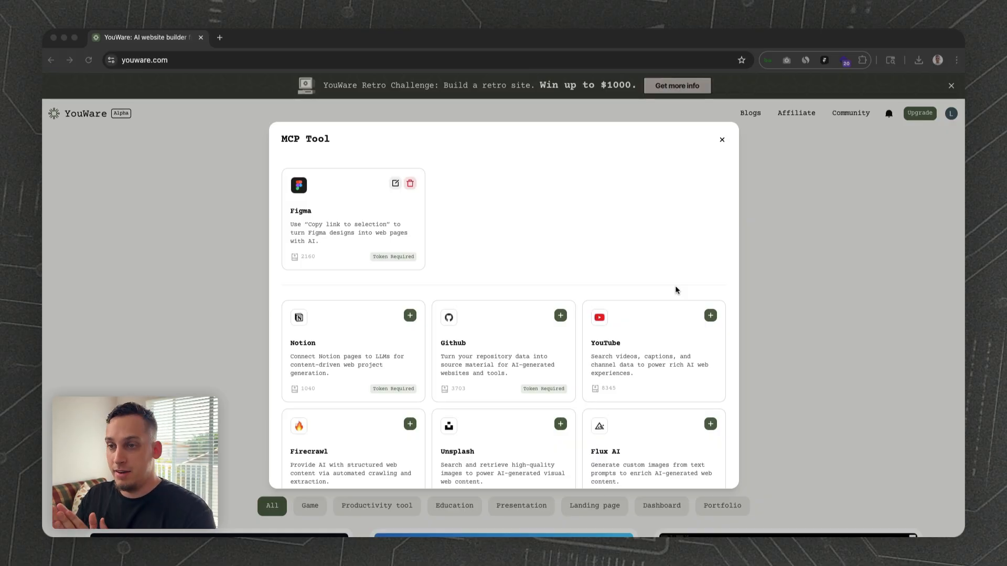
pyautogui.moveTo(386, 234)
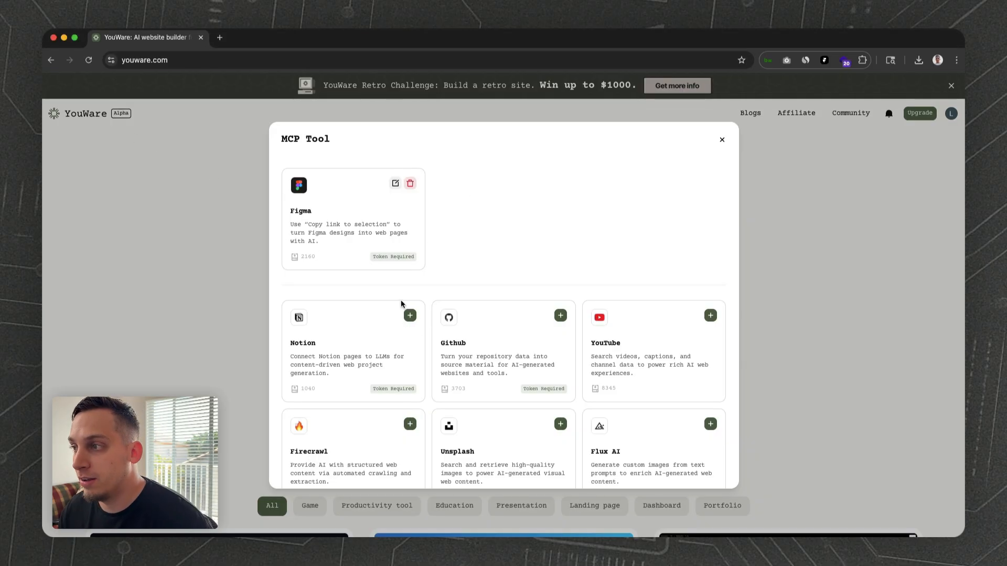
# Review the Notion token setup instructions without saving, then close the MCP Tool dialog.
pyautogui.click(409, 315)
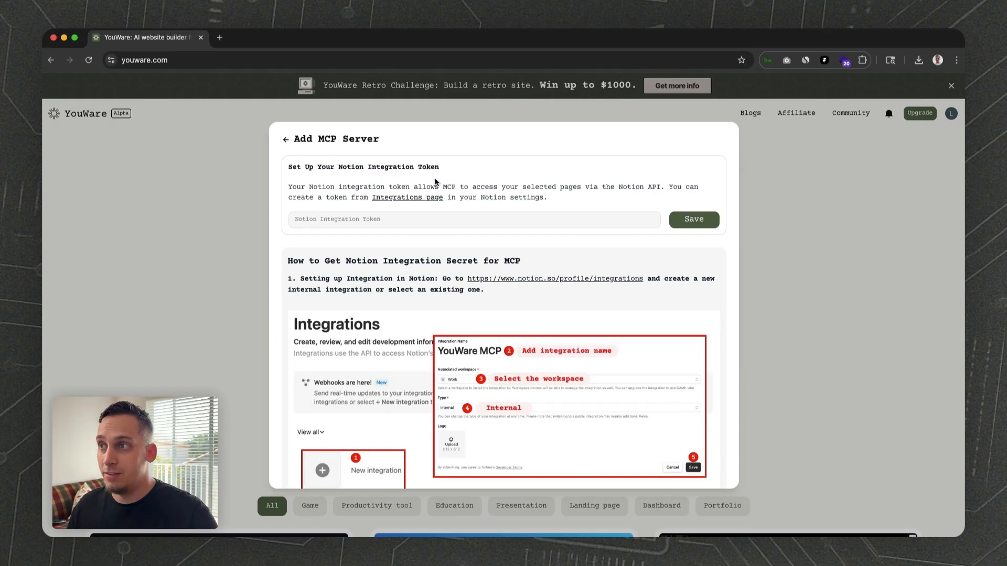
pyautogui.scroll(-3)
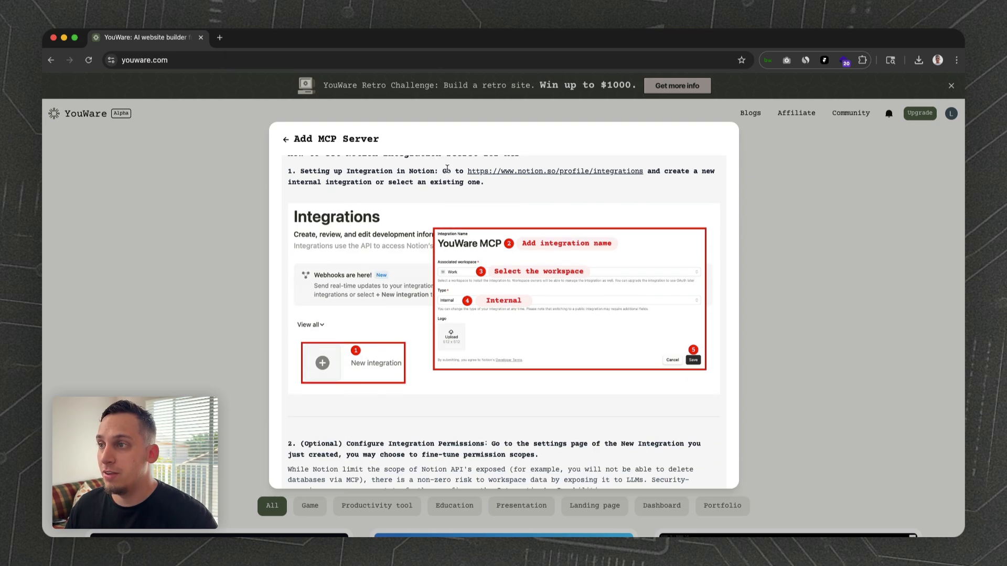
pyautogui.scroll(-3)
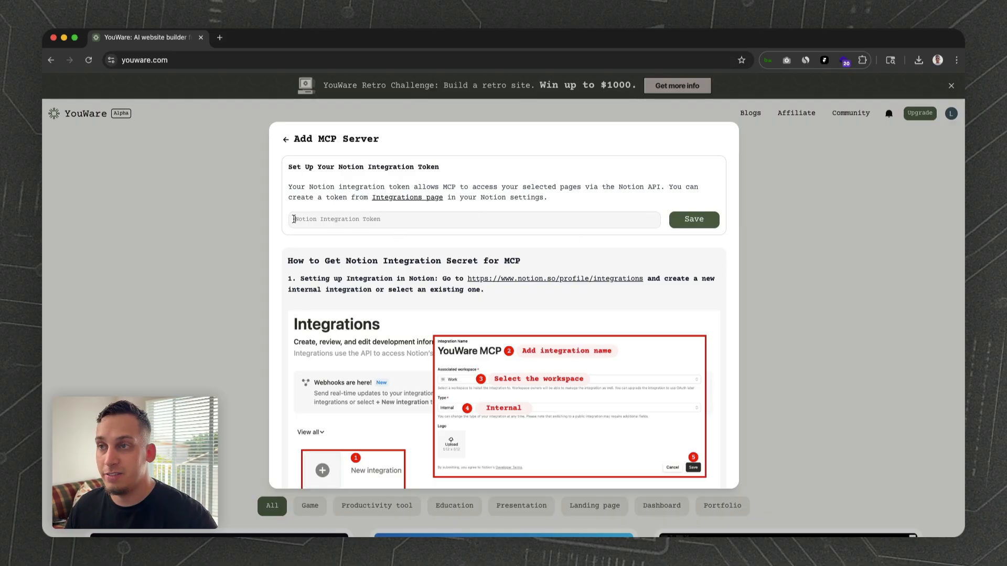
pyautogui.click(285, 139)
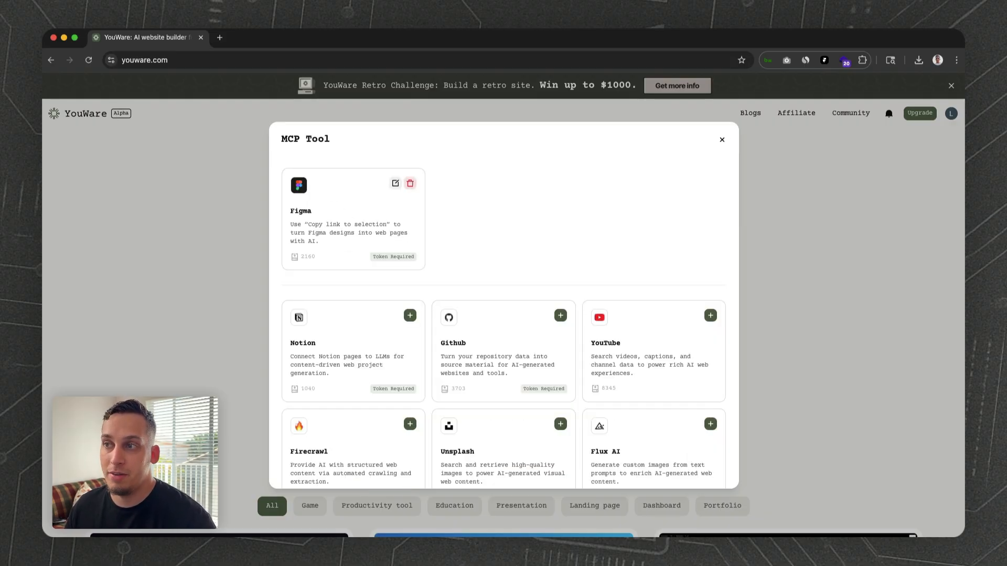
pyautogui.click(721, 140)
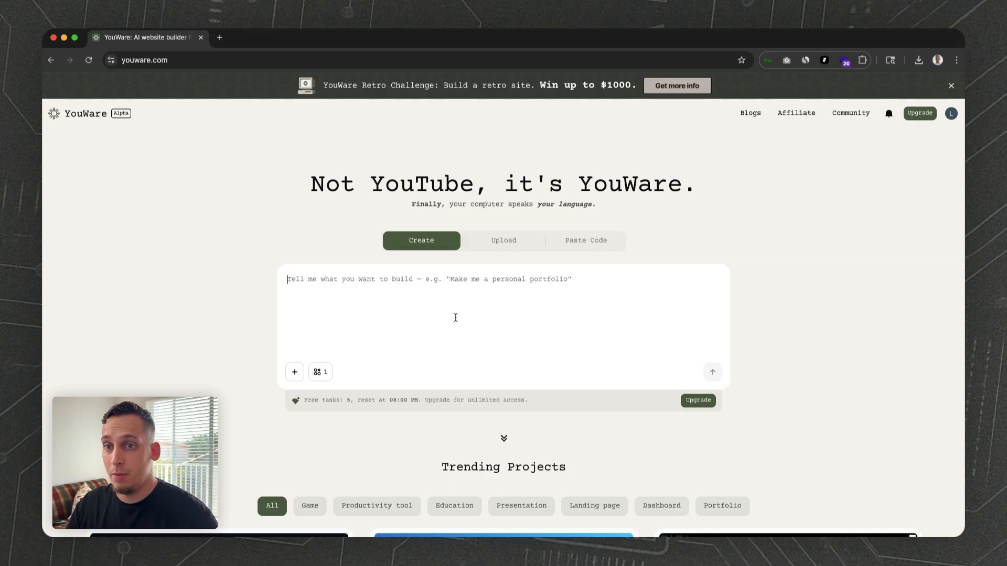
pyautogui.moveTo(355, 335)
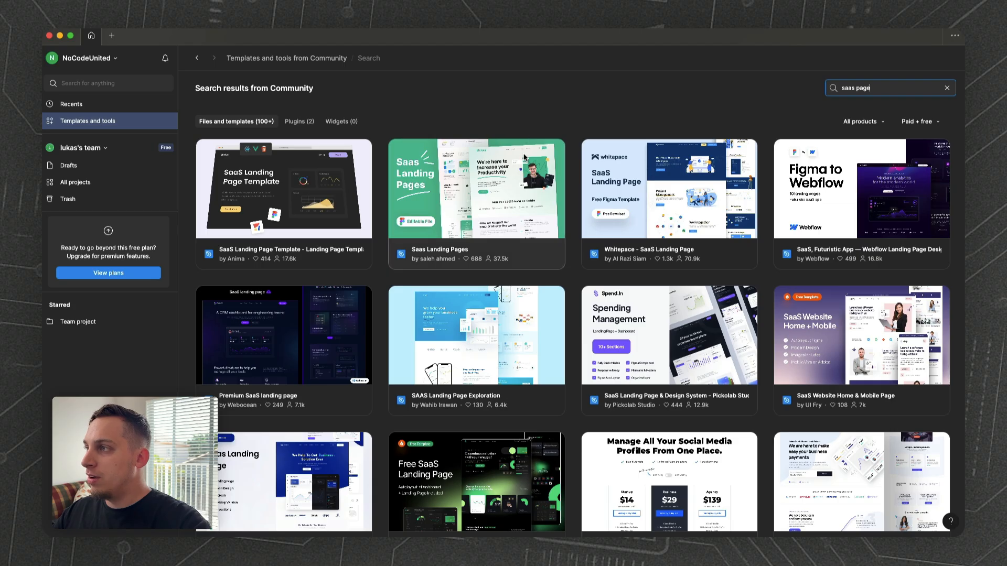
# Open the SaaS Website Home & Mobile Page template in Figma and copy the Home frame link.
pyautogui.scroll(-3)
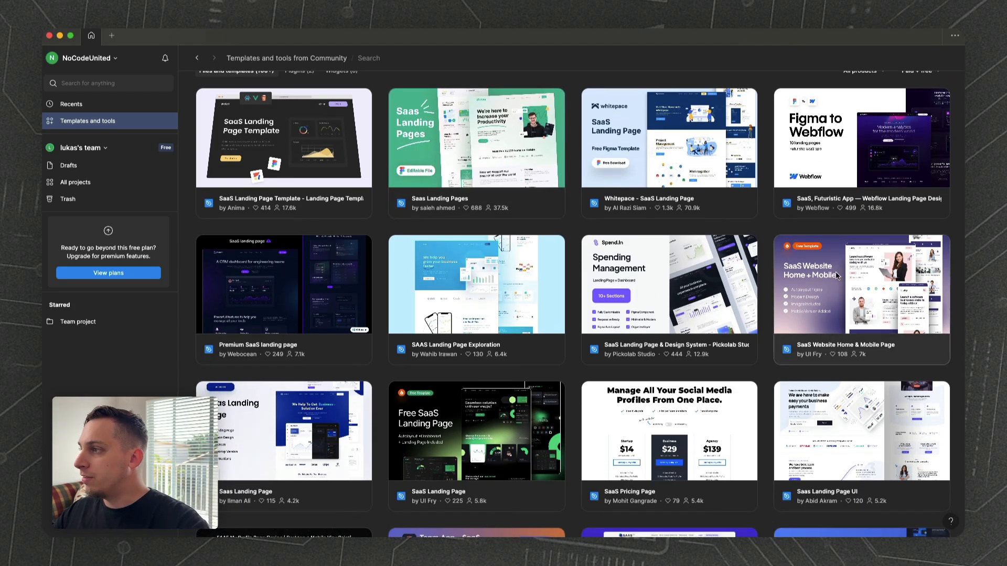
pyautogui.click(861, 285)
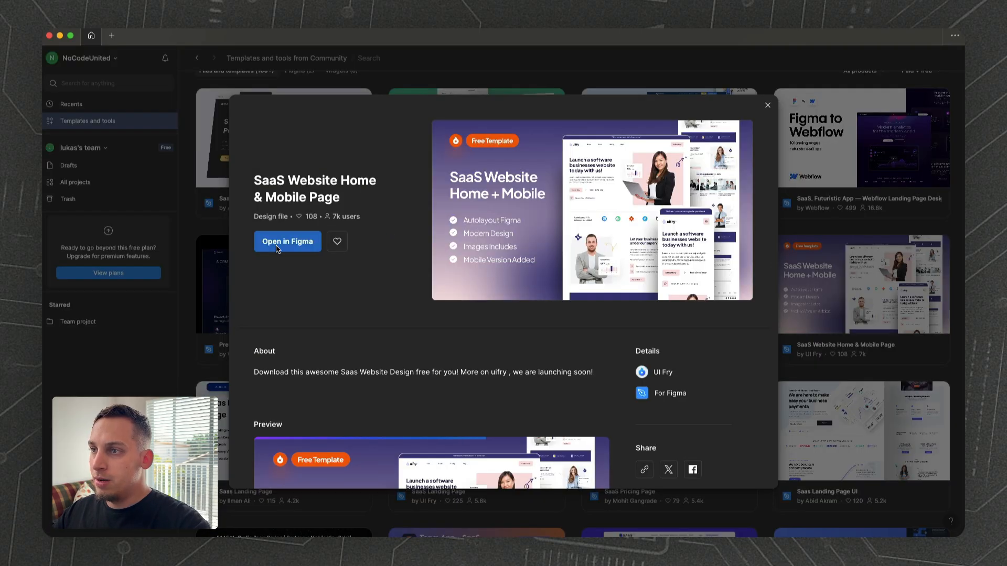
pyautogui.click(287, 241)
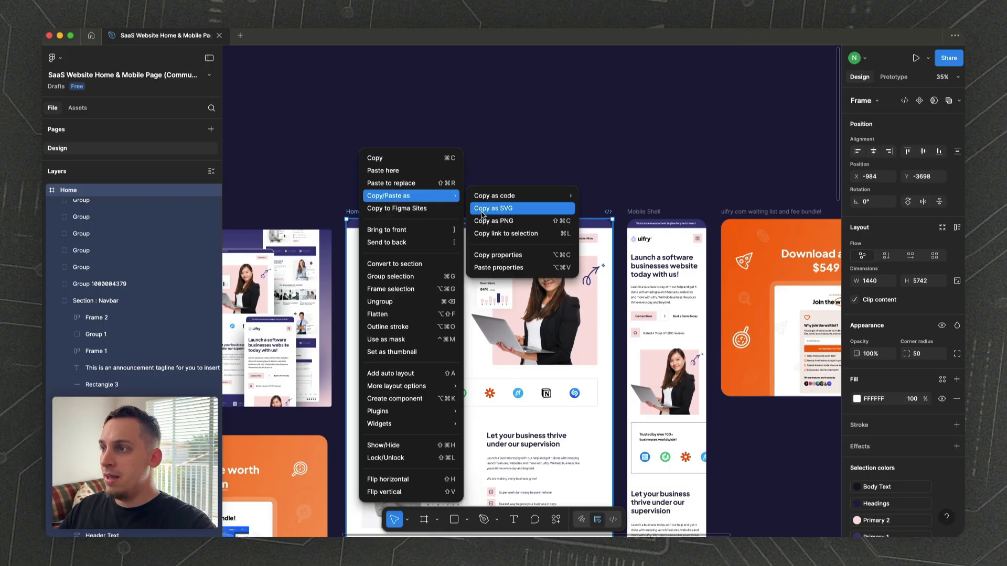
pyautogui.click(507, 233)
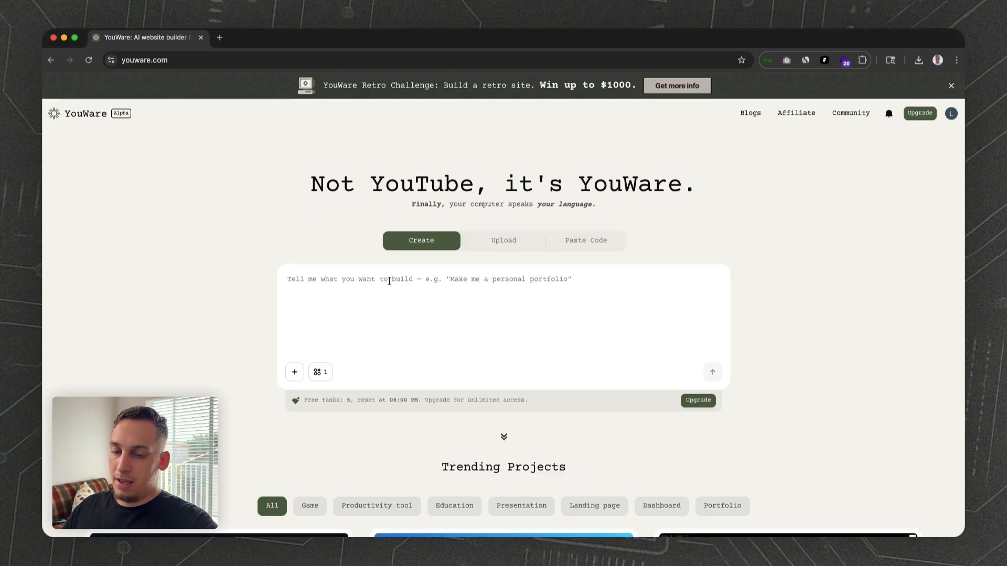
# Submit the Figma Home frame link so YouWare replicates the SaaS template site.
pyautogui.write('https://www.figma.com/design/9q6u2wAcgBqgQY3GW13MiX/SaaS-Website-Home---Mobile-Page--Community-?node-id=1-90&t=4QGXaEua92G3OReR-4')
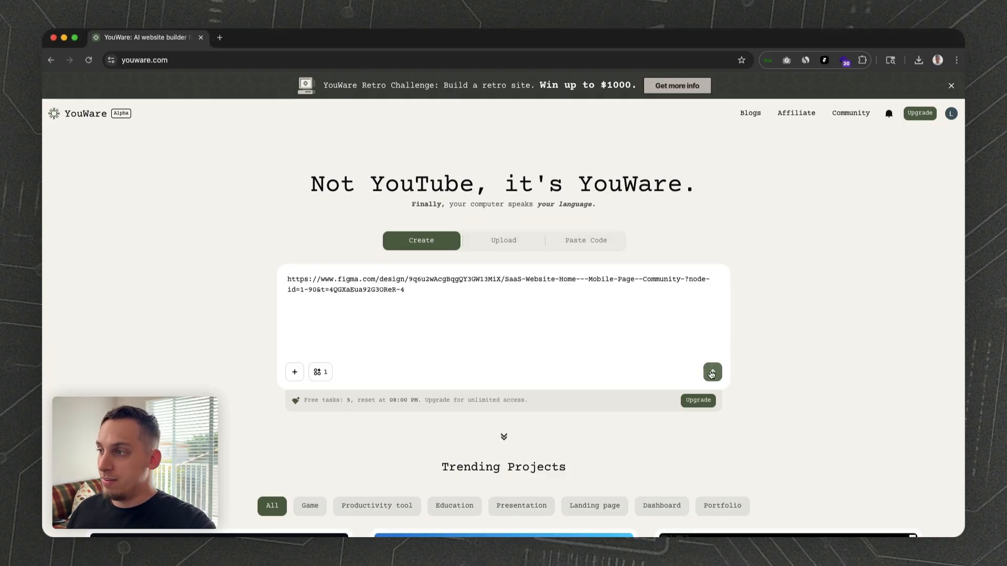
pyautogui.click(712, 372)
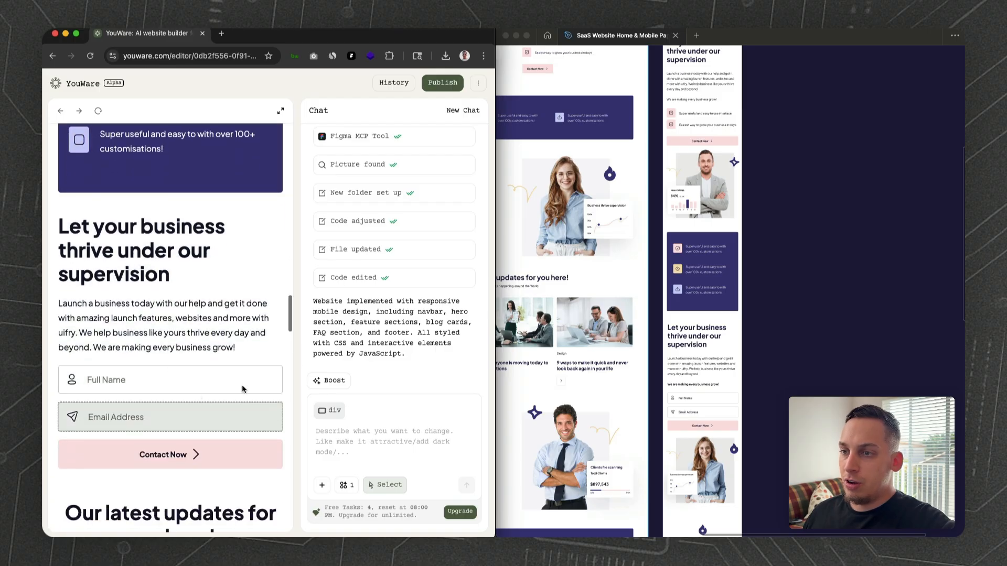
# Select the Full Name field and enter 'turn this into a website for a plumbing business'.
pyautogui.click(170, 379)
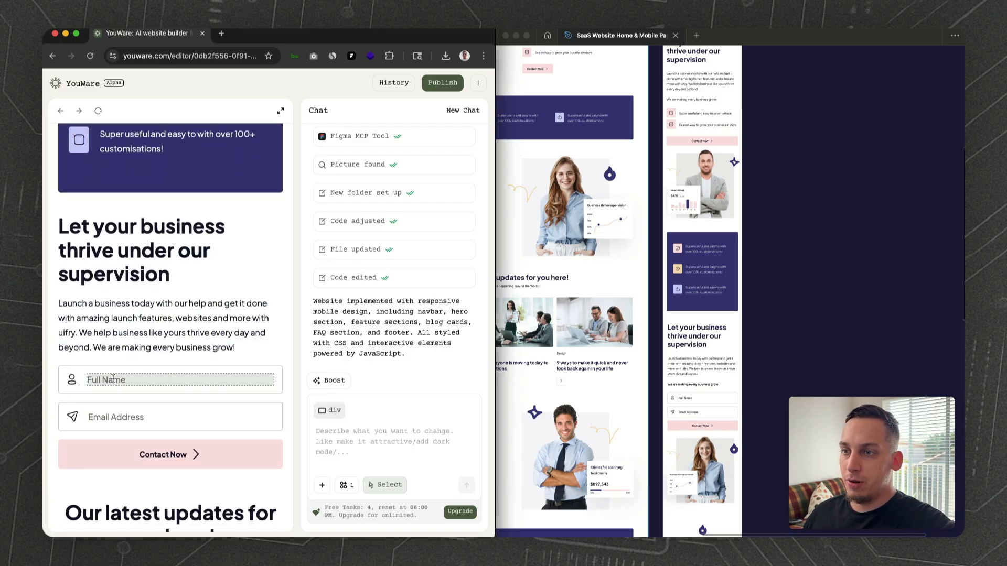
pyautogui.click(170, 380)
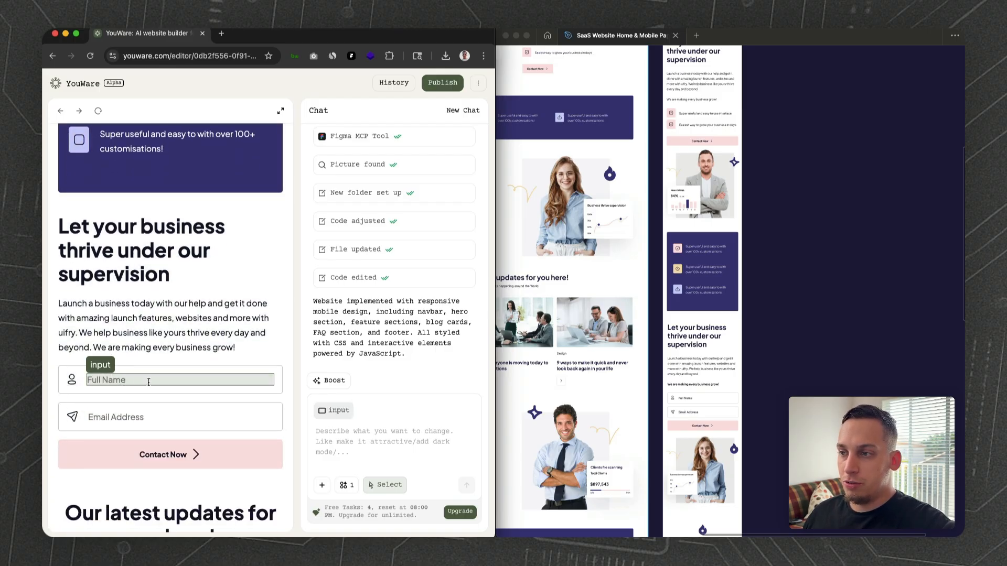
pyautogui.scroll(-3)
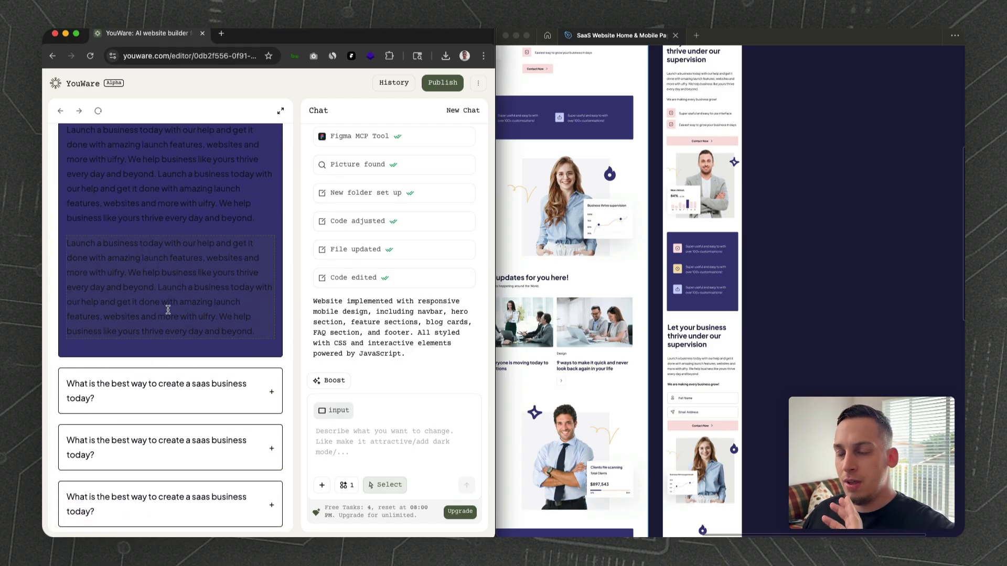
pyautogui.scroll(-3)
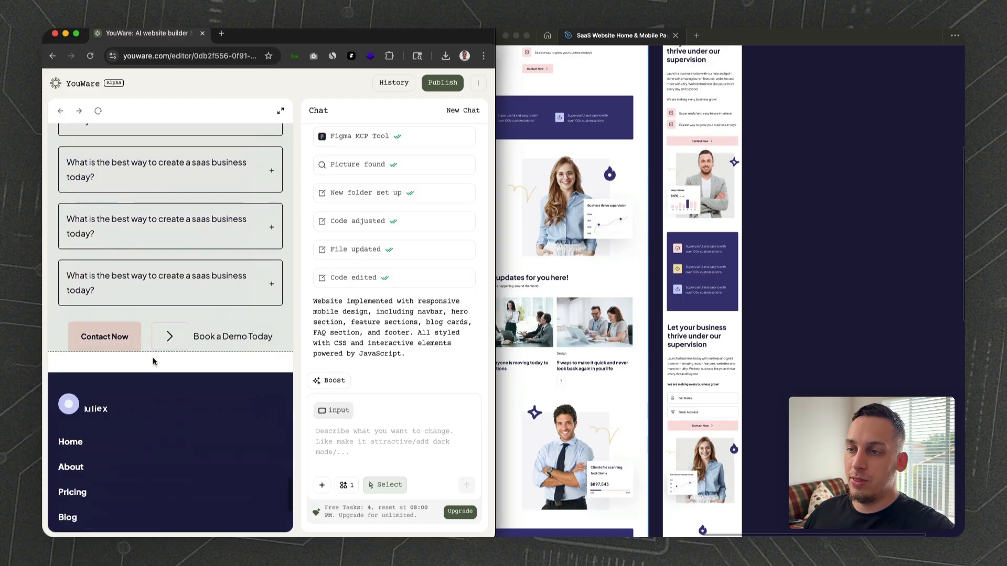
pyautogui.write('turn this into a website for a plumbing business')
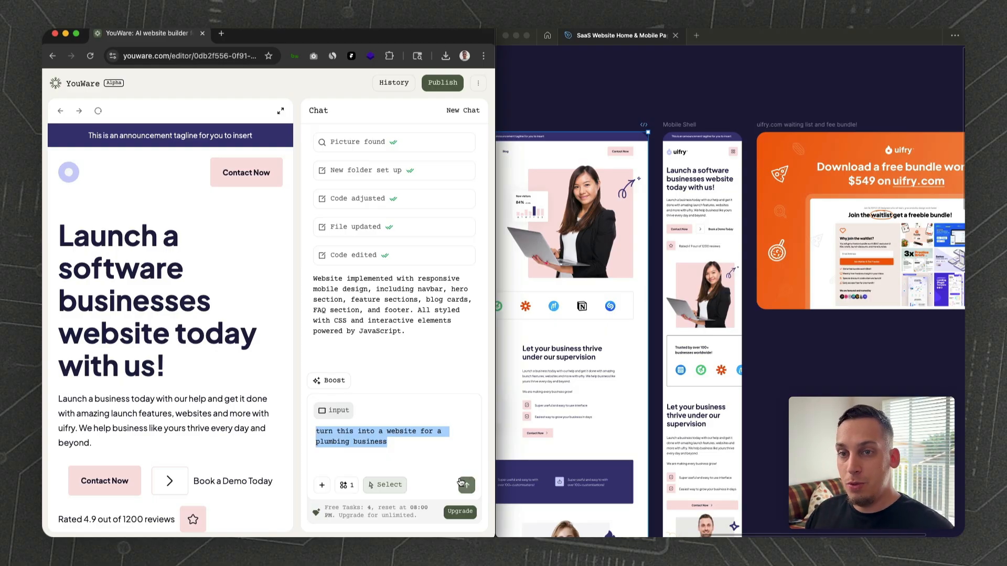
# Send the plumbing rewrite request, review the blue plumbing site, then restore the template version.
pyautogui.click(465, 484)
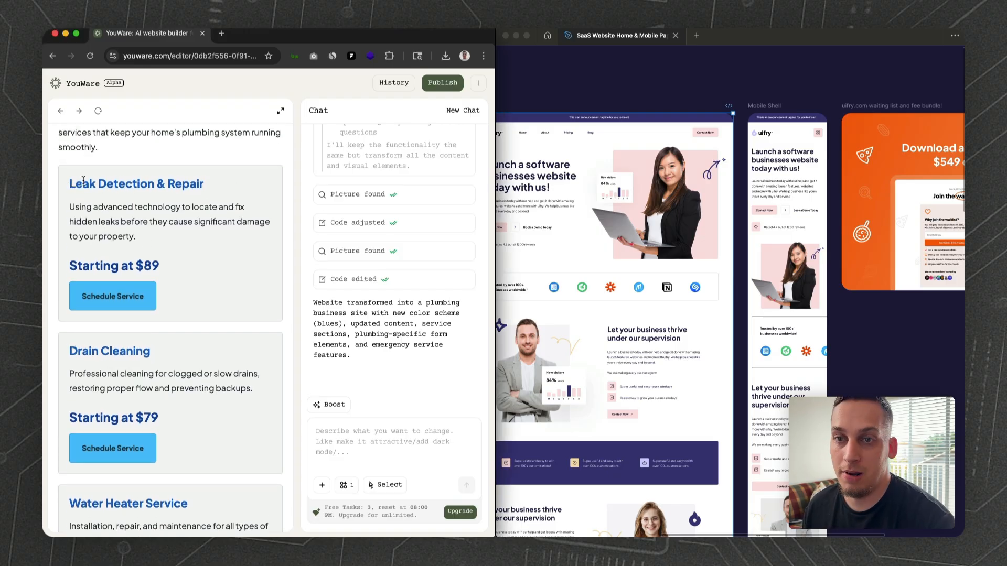
pyautogui.scroll(-3)
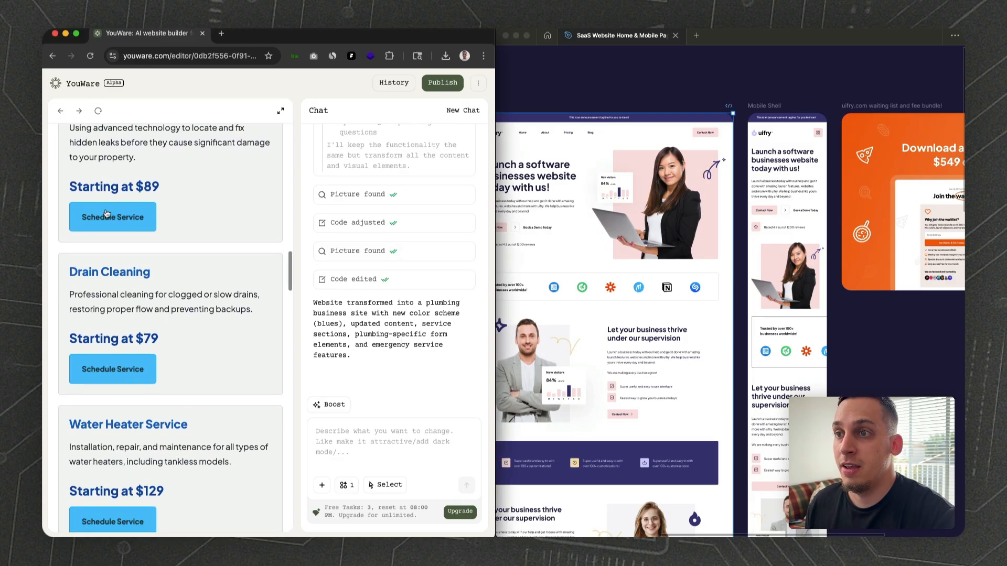
pyautogui.scroll(-3)
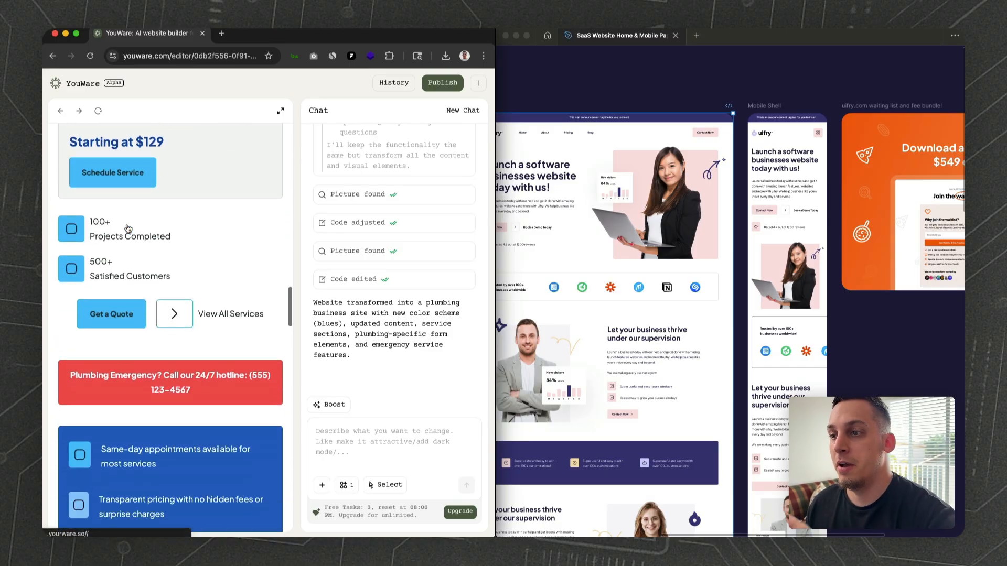
pyautogui.scroll(-3)
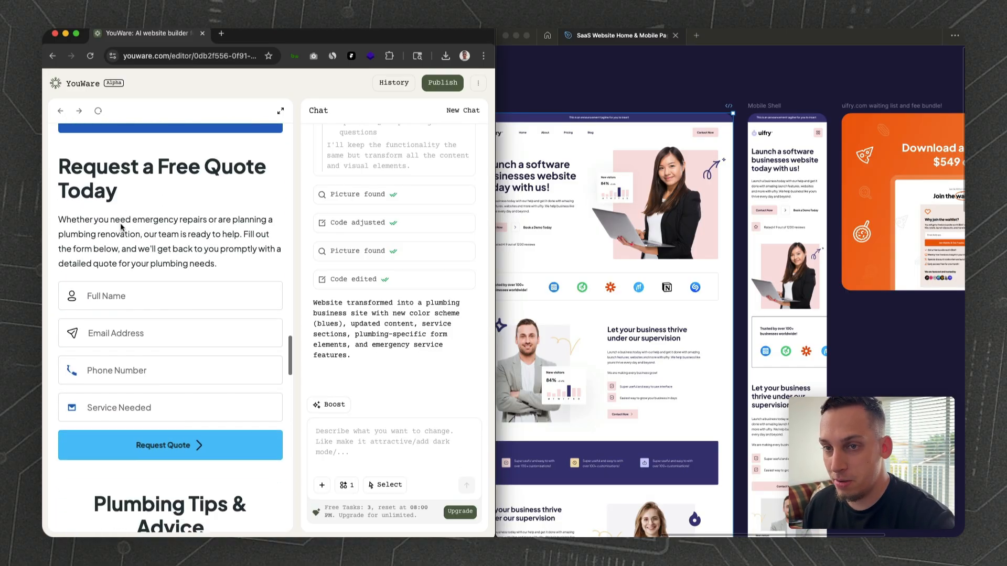
pyautogui.scroll(-3)
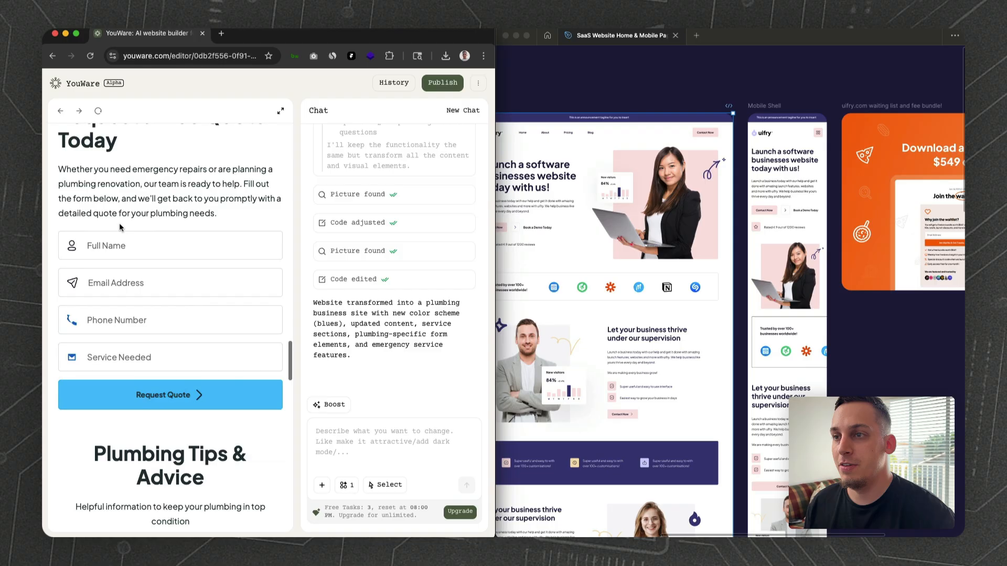
pyautogui.scroll(-3)
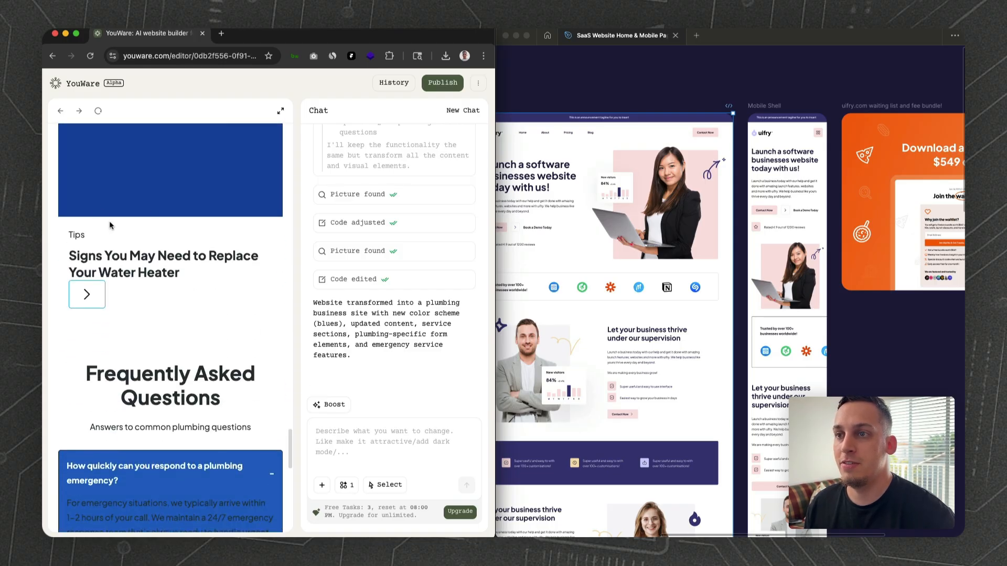
pyautogui.scroll(-3)
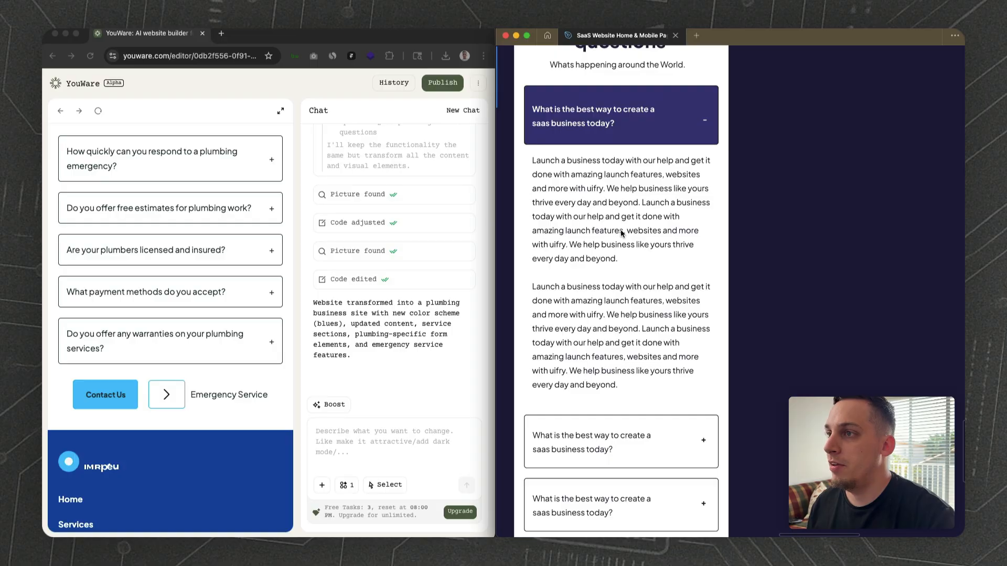
pyautogui.scroll(-3)
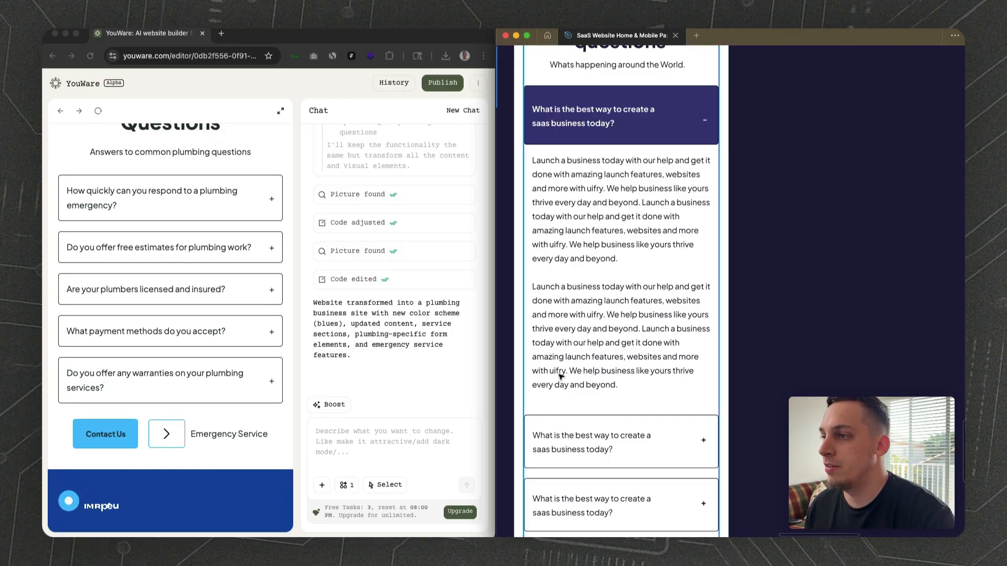
pyautogui.click(170, 198)
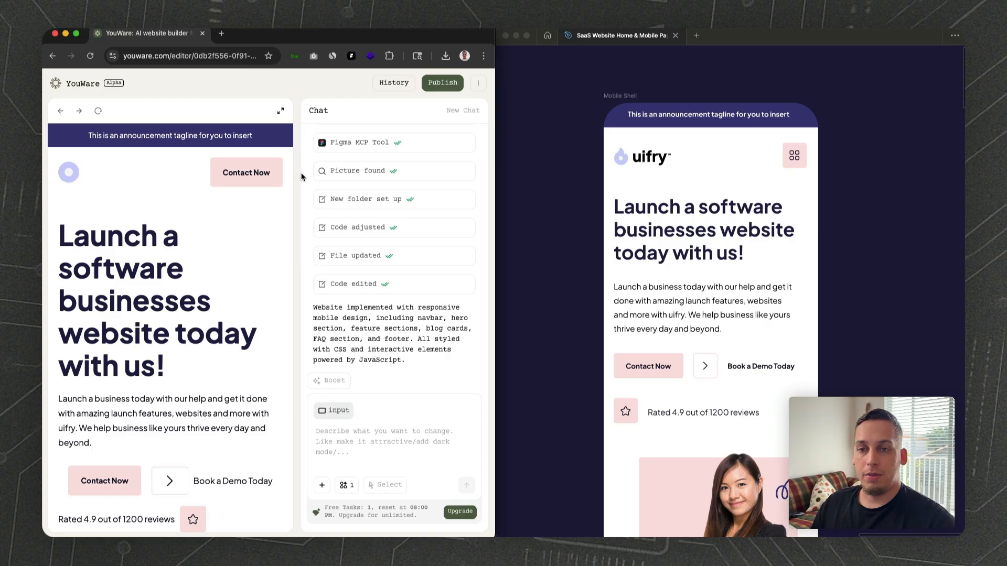
pyautogui.moveTo(286, 215)
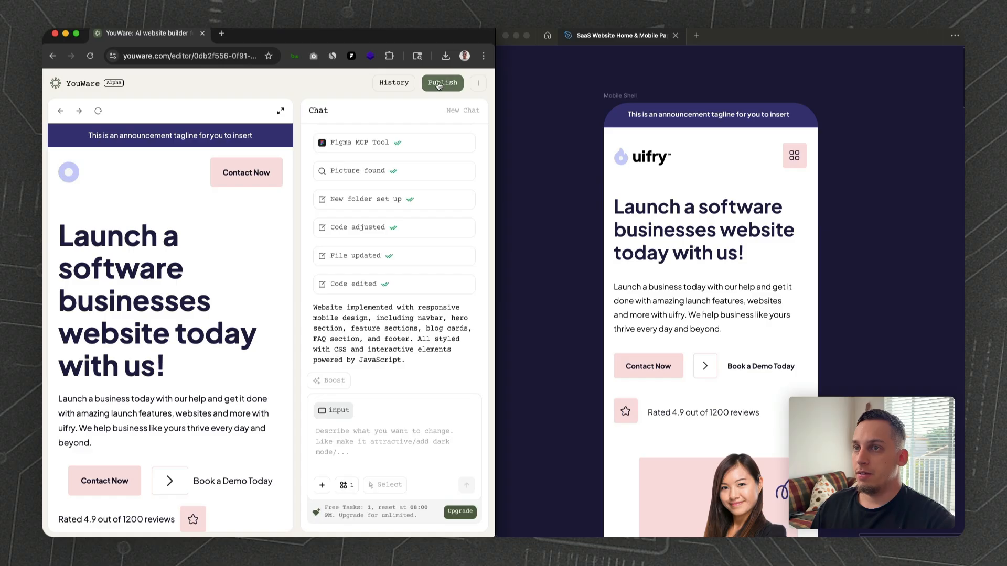
# Publish the template site, open its live share link, and scroll the YouWare home page.
pyautogui.click(443, 82)
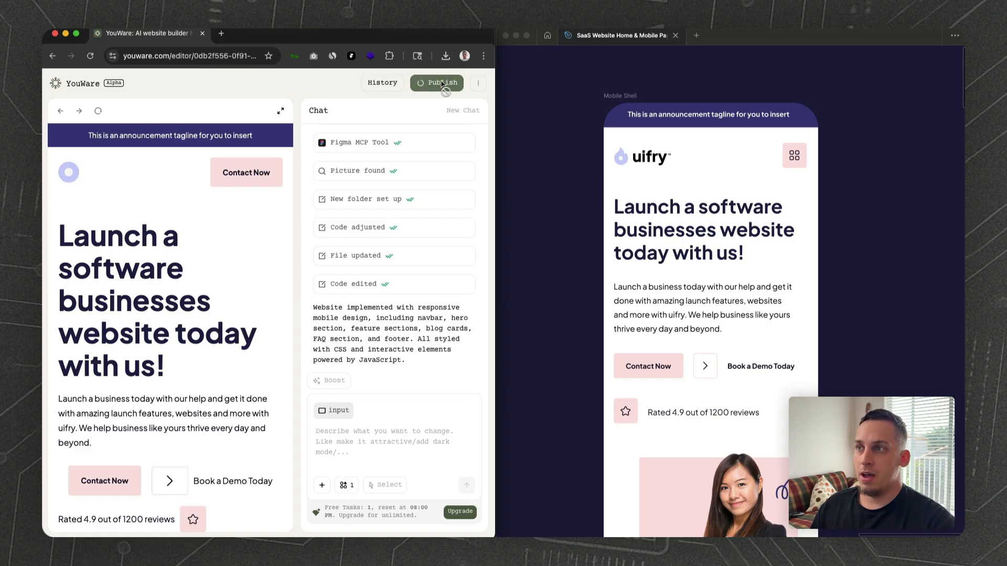
pyautogui.click(441, 83)
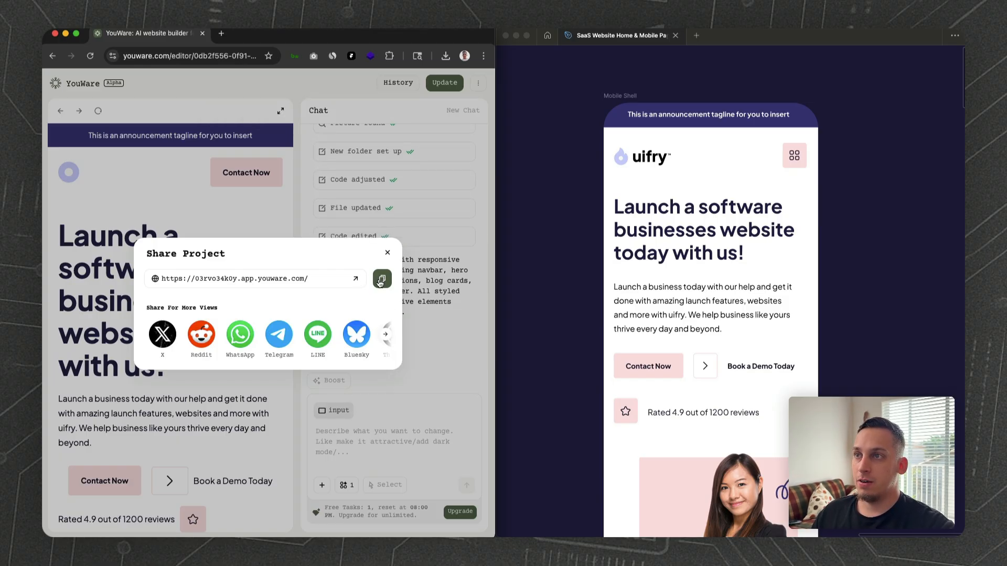
pyautogui.click(220, 33)
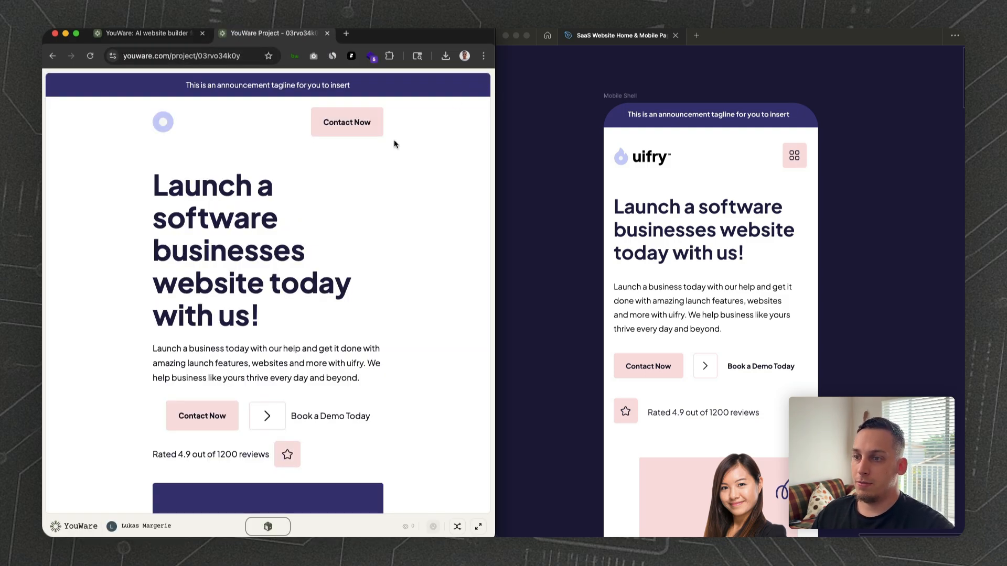
pyautogui.scroll(-3)
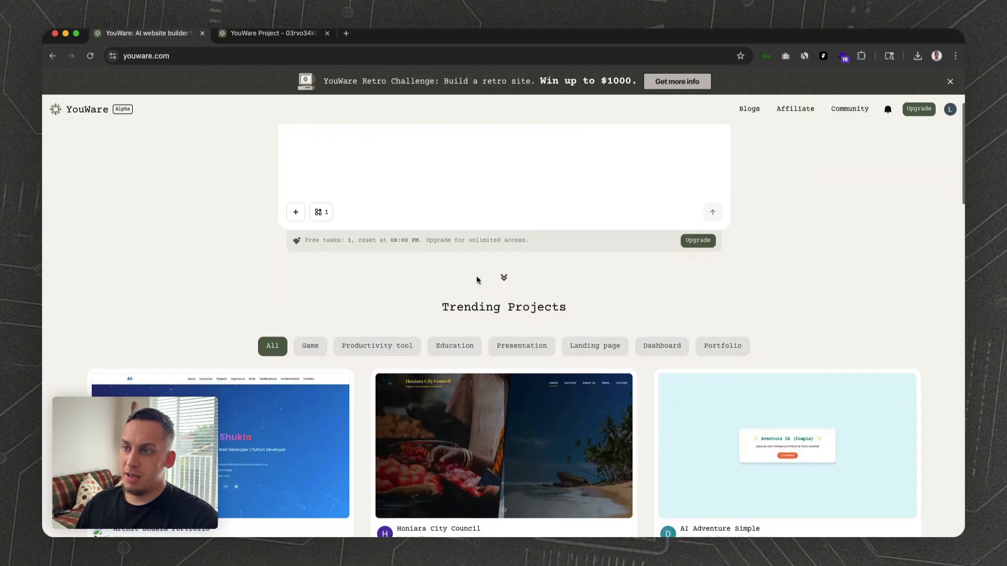
# Scroll through Trending Projects and leave the GoMeal Food Delivery project page.
pyautogui.scroll(-3)
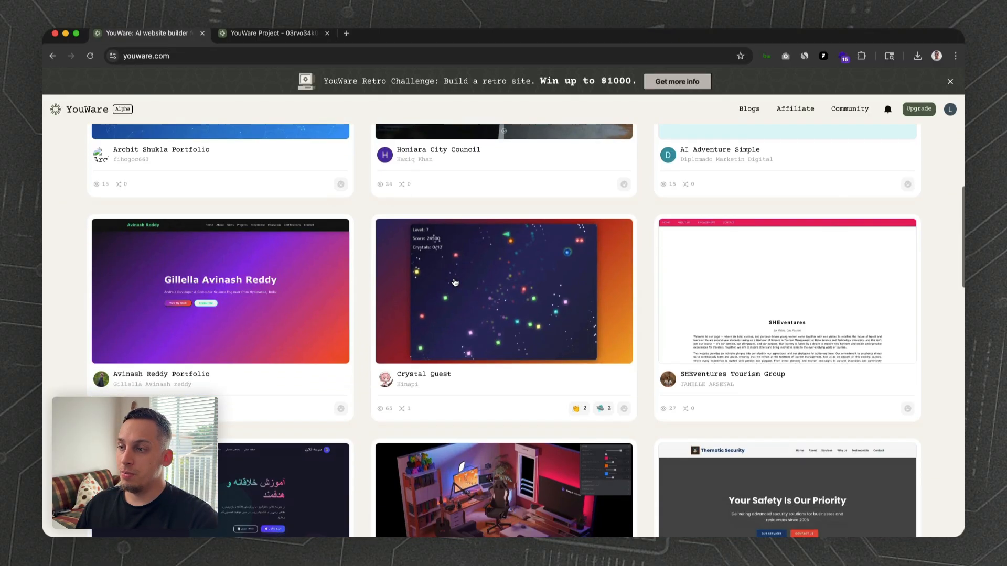
pyautogui.scroll(-3)
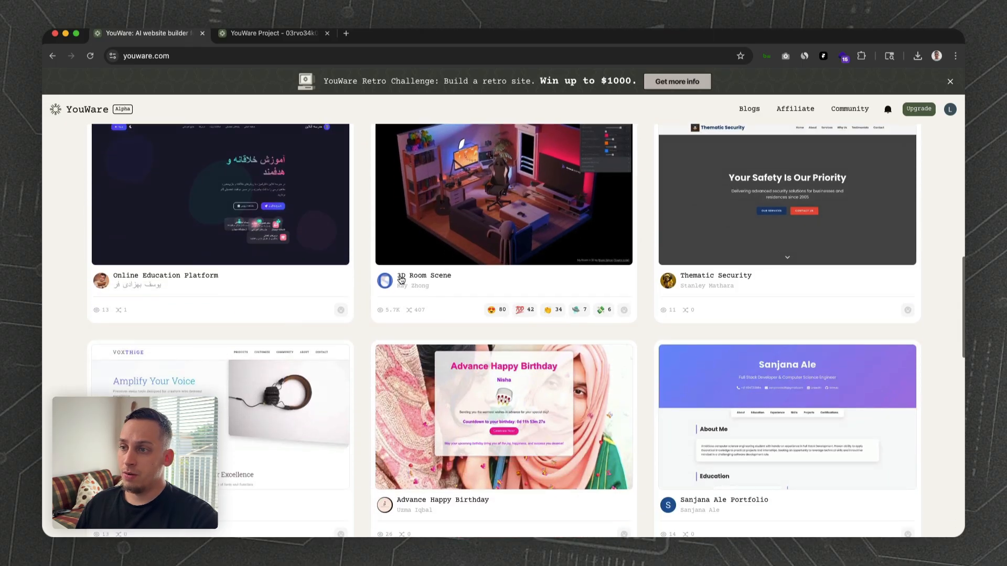
pyautogui.scroll(-3)
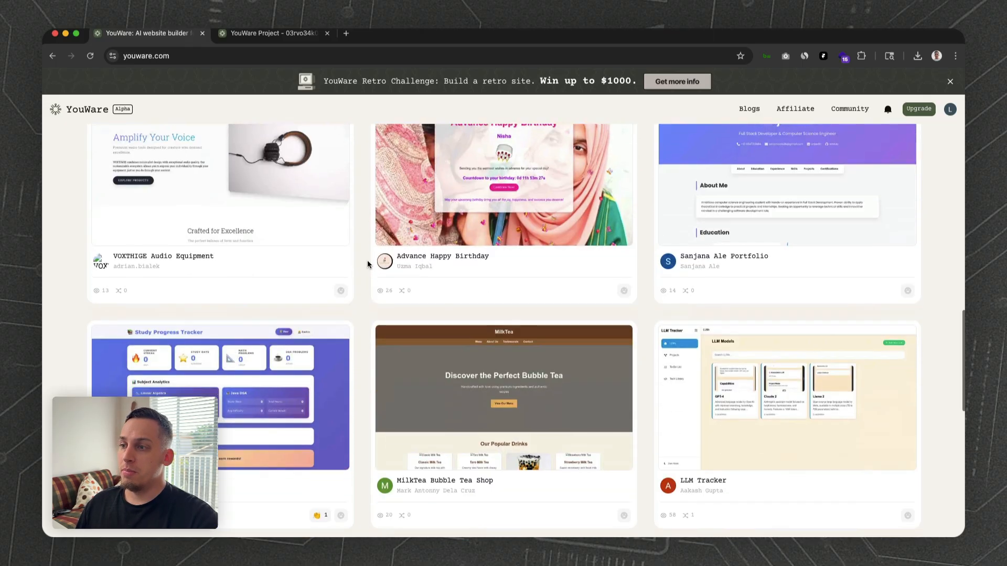
pyautogui.scroll(-3)
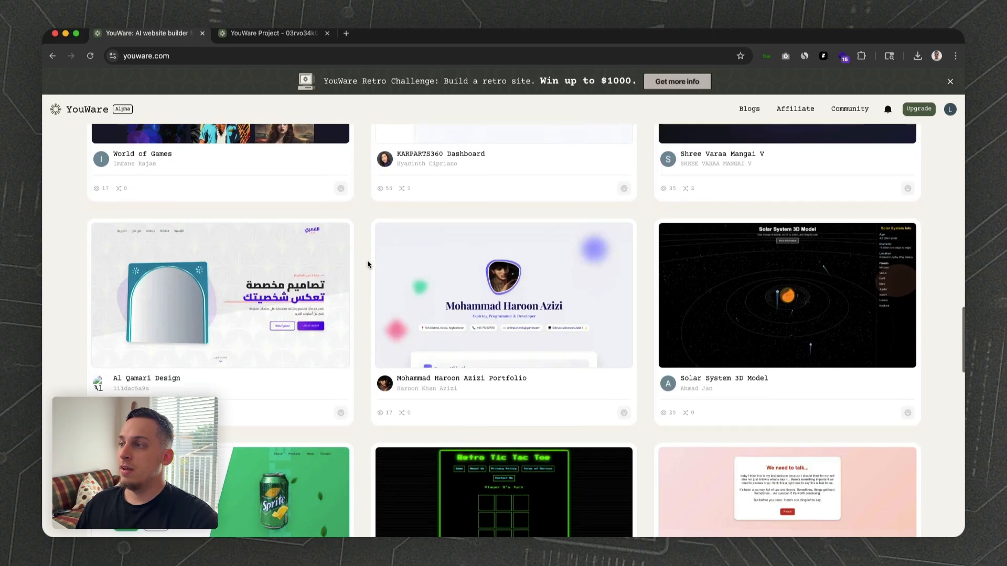
pyautogui.scroll(-3)
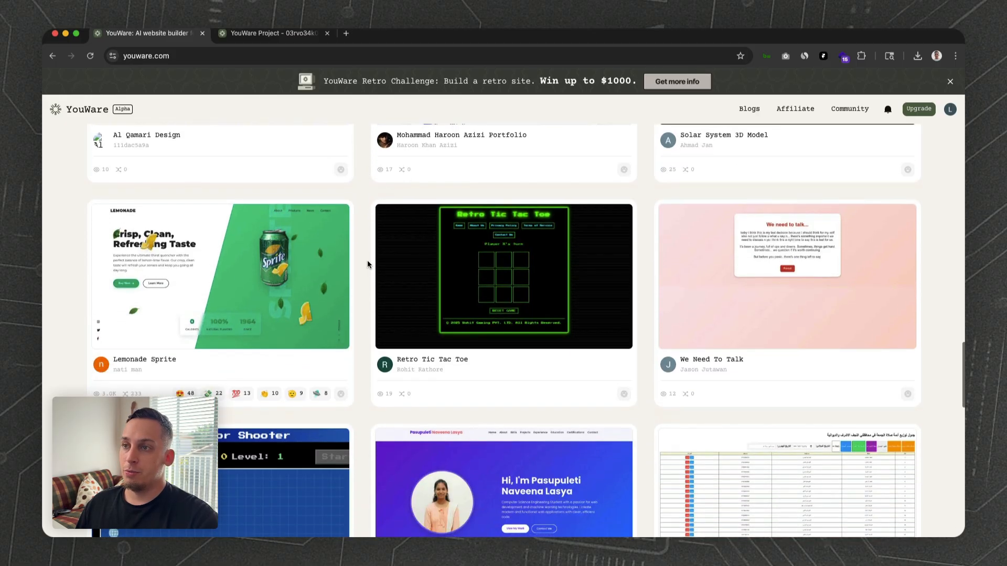
pyautogui.scroll(-3)
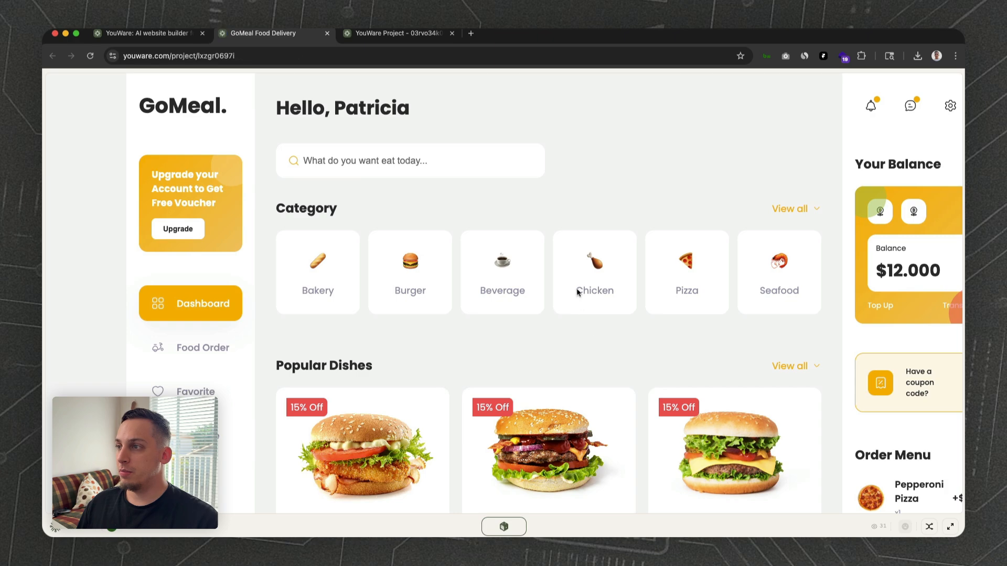
pyautogui.moveTo(656, 434)
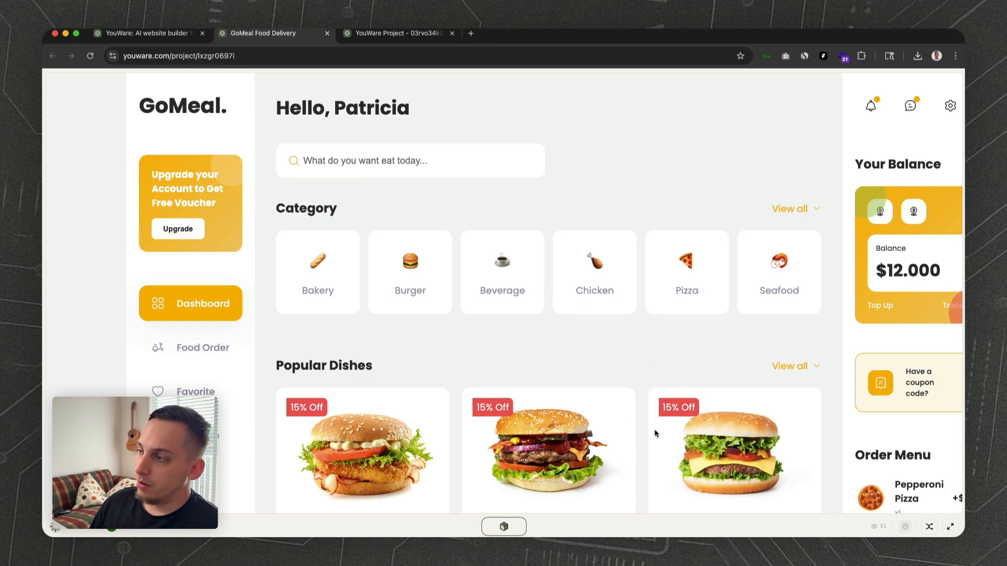
pyautogui.click(273, 33)
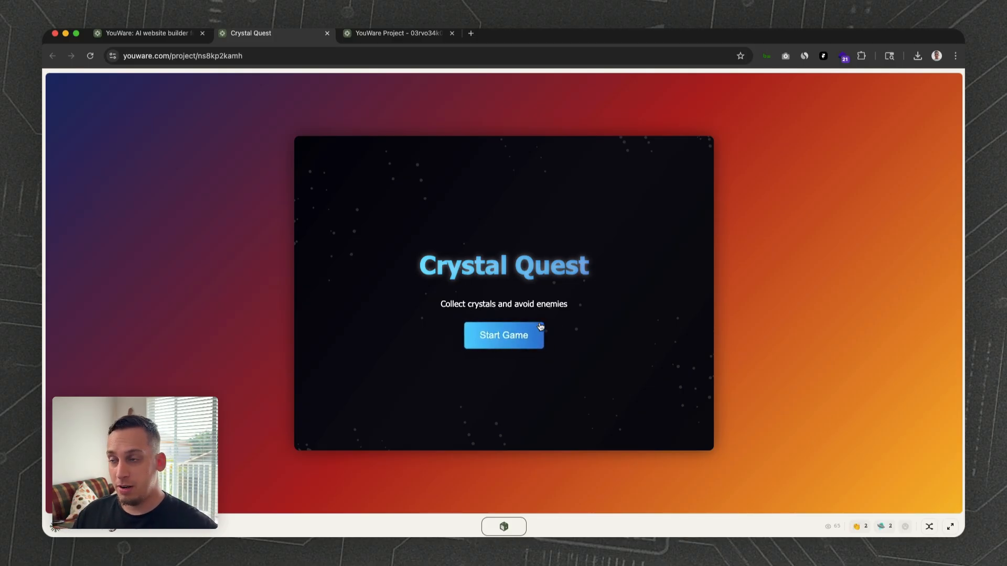
# Play Crystal Quest, replay after Game Over, then close the game tab.
pyautogui.click(503, 335)
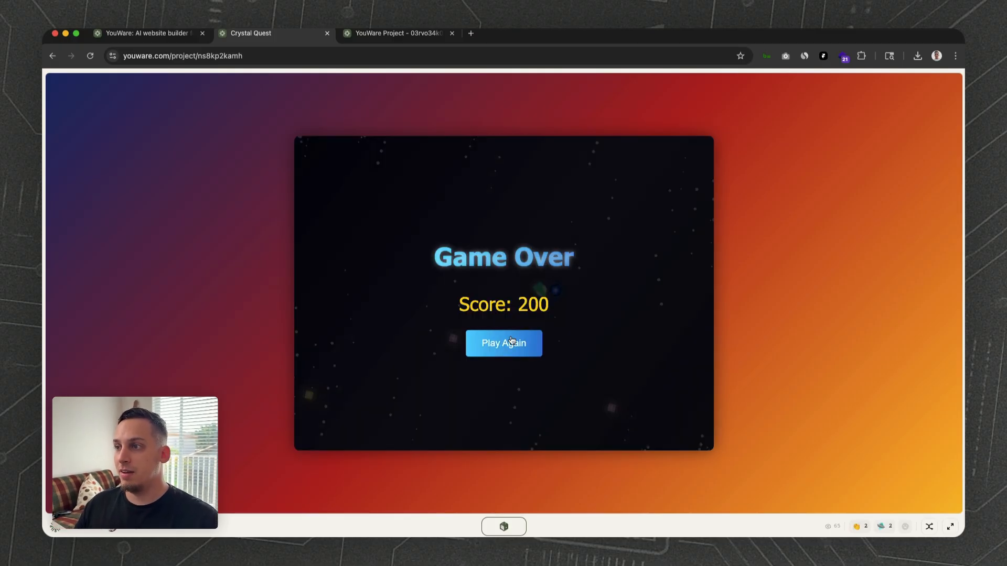
pyautogui.click(504, 343)
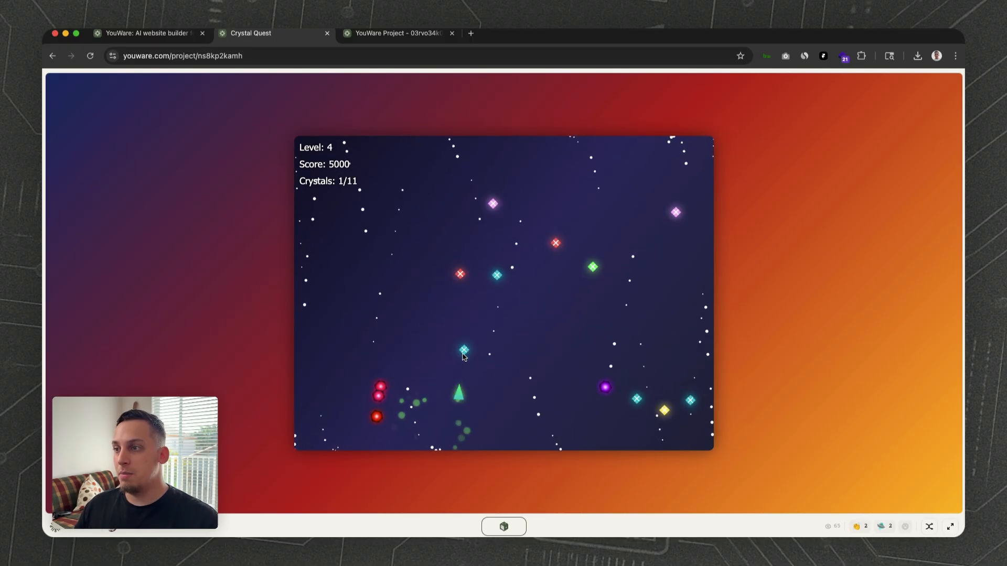
pyautogui.click(327, 32)
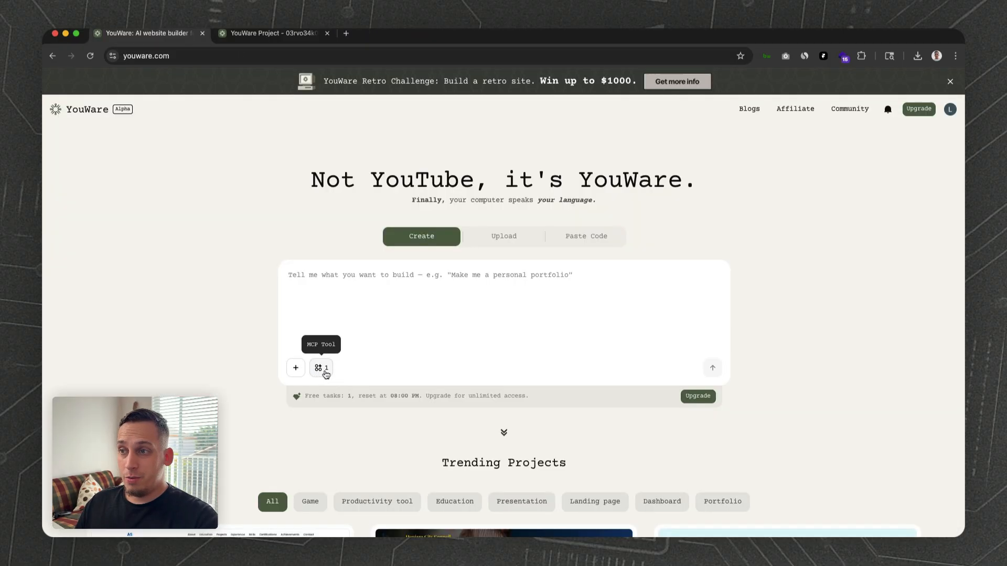
# Open the full MCP tool catalogue and highlight the YouTube tool description.
pyautogui.click(321, 367)
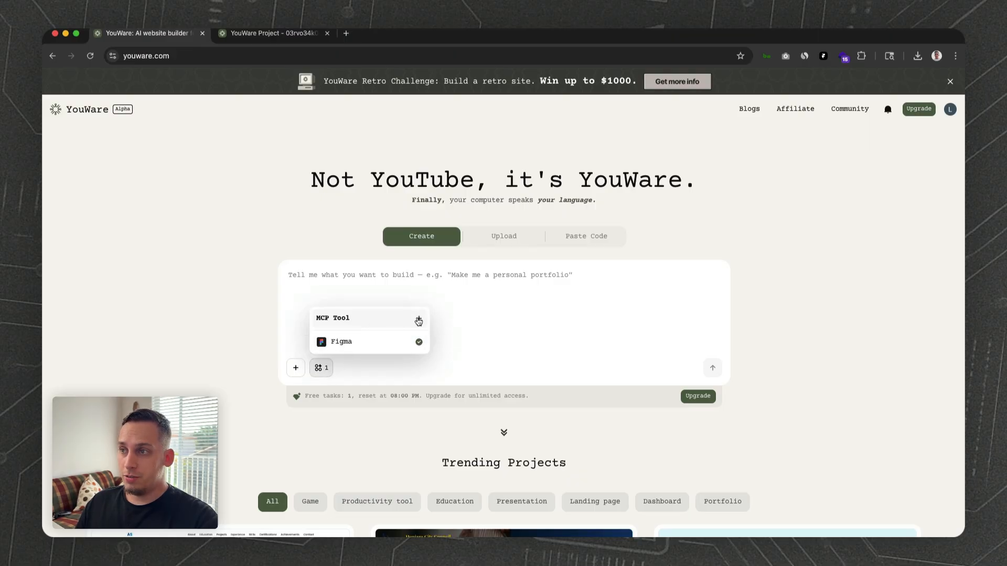
pyautogui.click(417, 320)
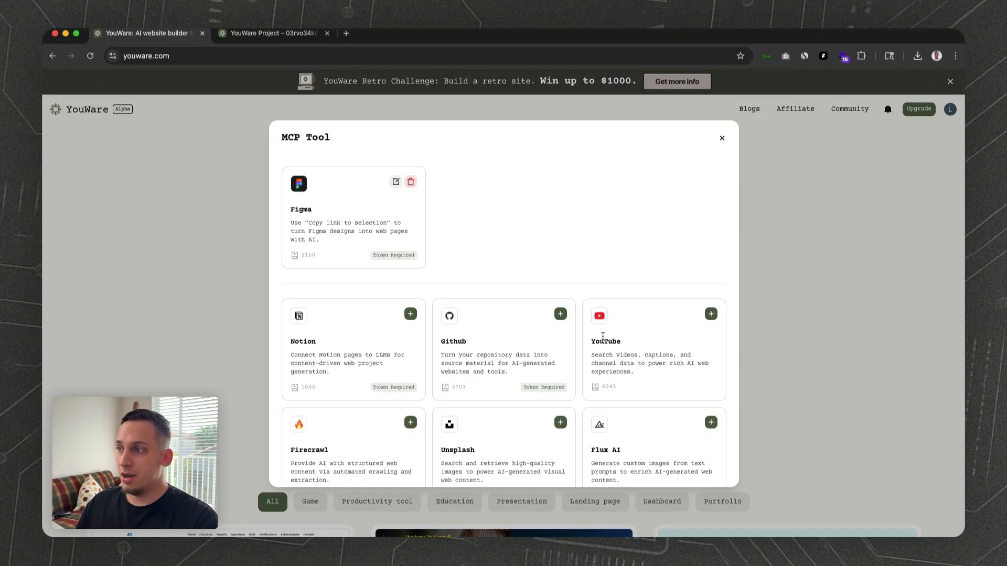
pyautogui.moveTo(592, 355); pyautogui.dragTo(675, 355)
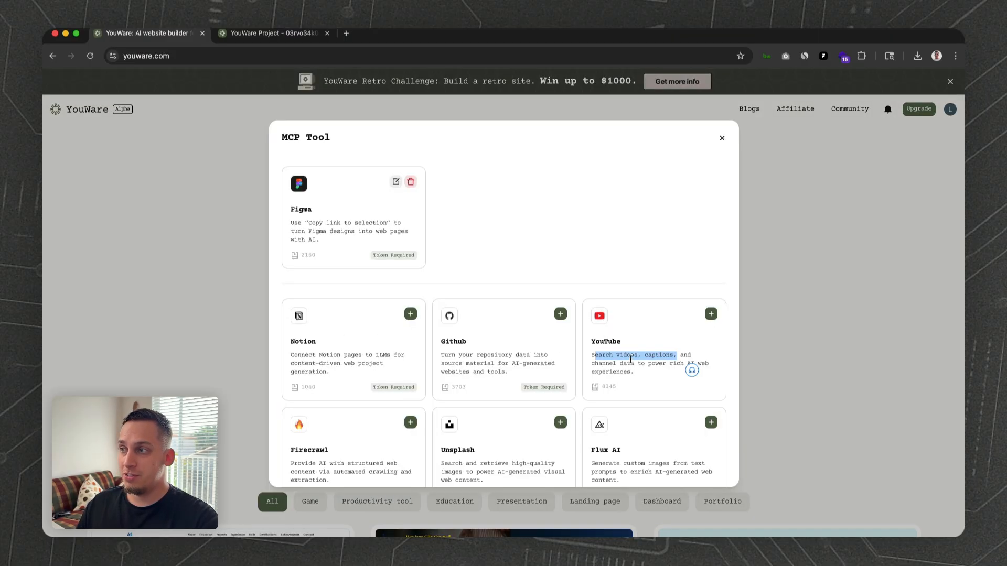
# Scroll through the remaining tools down to Hugeicons and close the catalogue.
pyautogui.scroll(-3)
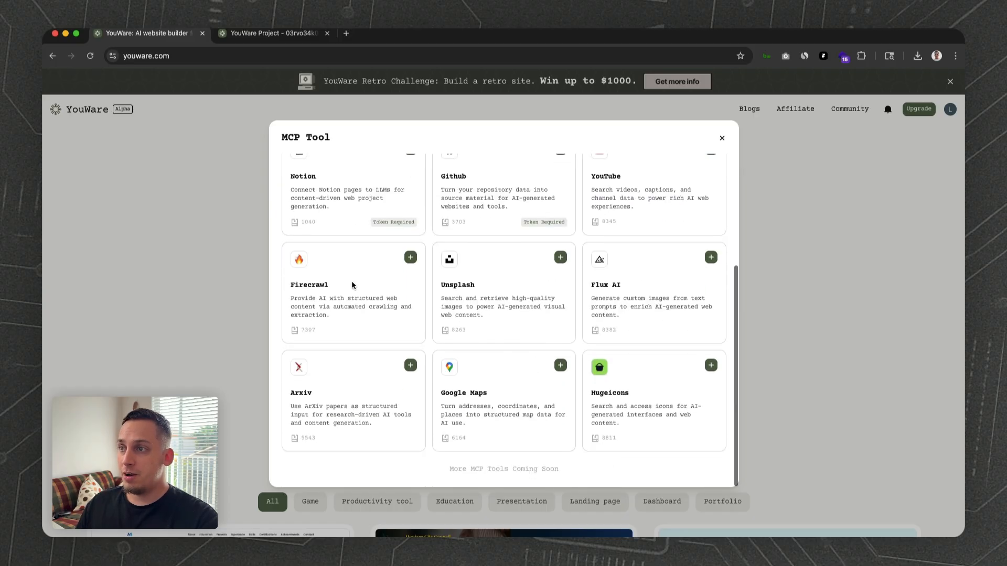
pyautogui.moveTo(350, 298); pyautogui.dragTo(397, 298)
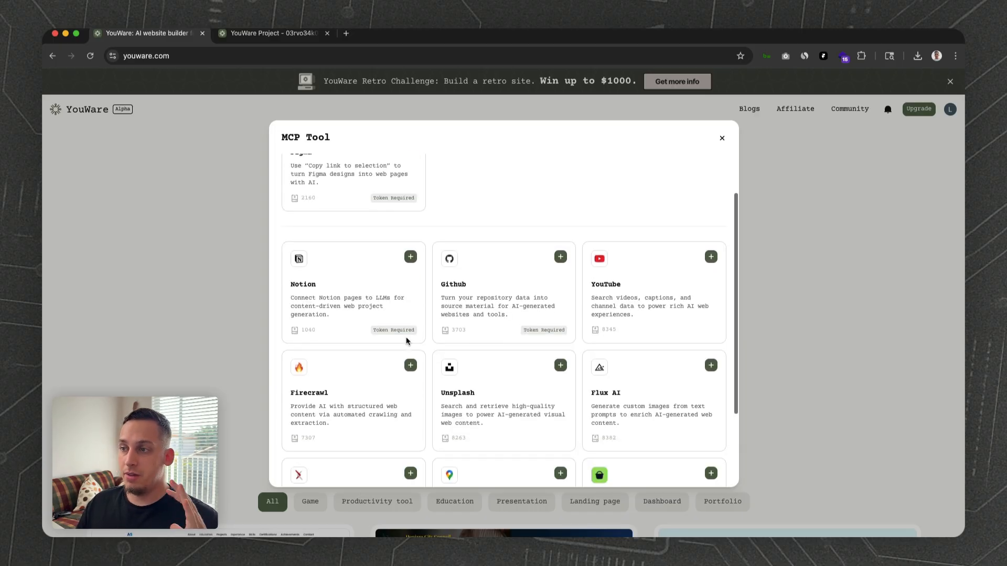
pyautogui.scroll(-3)
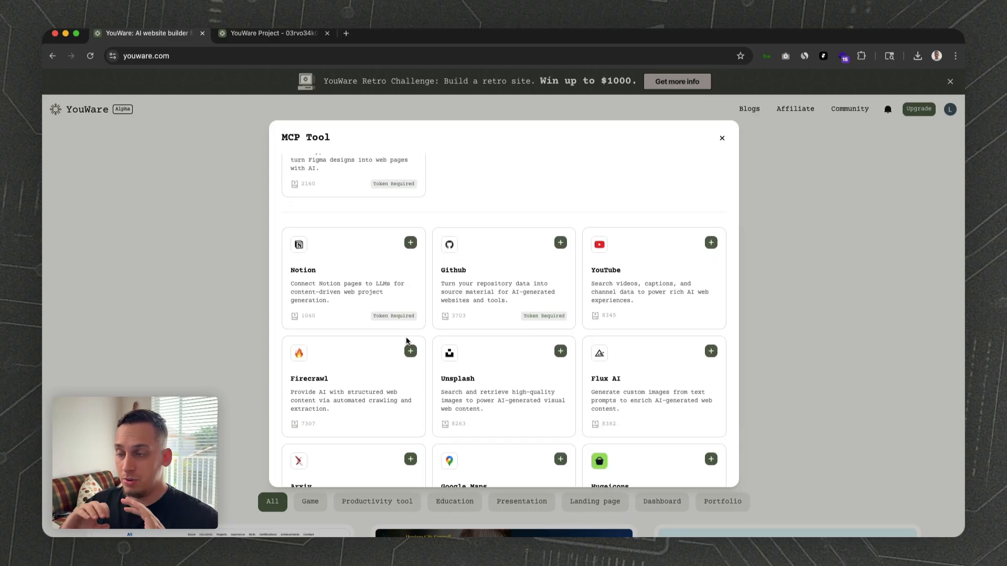
pyautogui.scroll(-3)
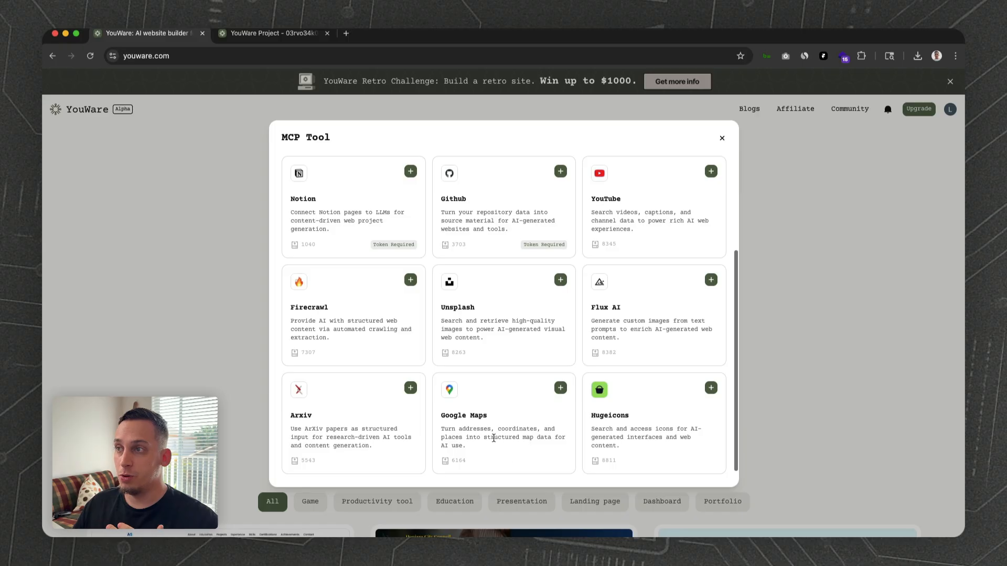
pyautogui.moveTo(638, 193)
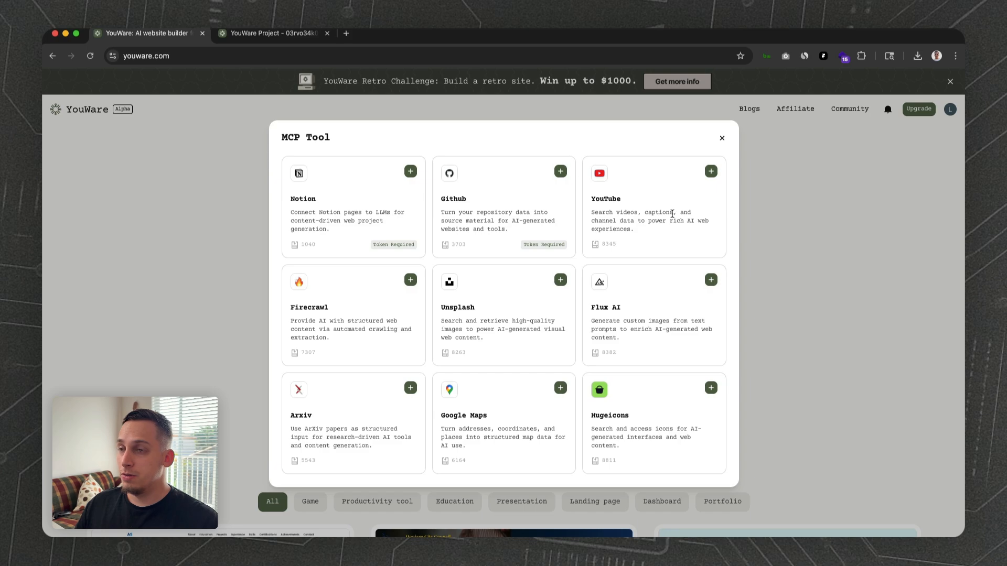
pyautogui.click(721, 138)
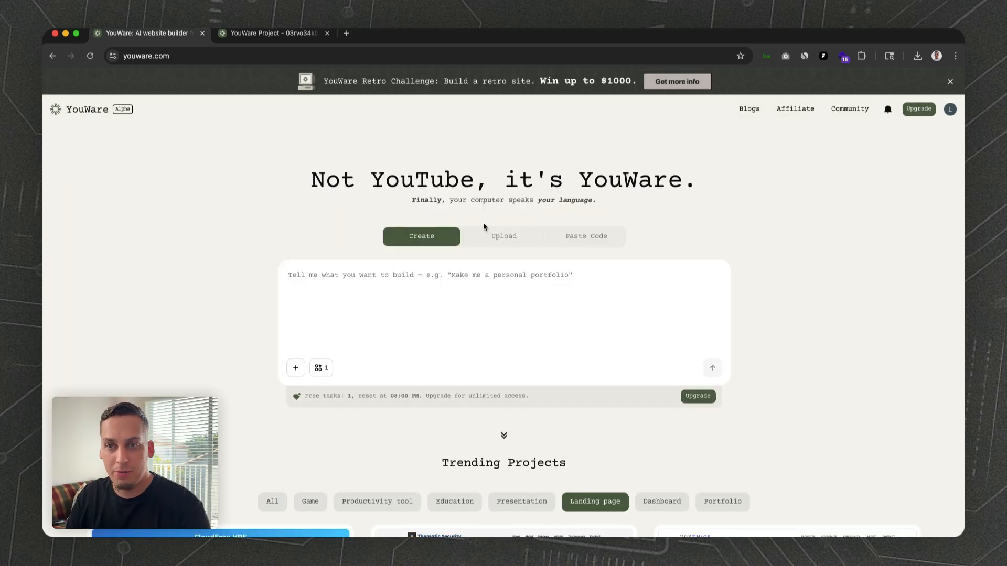